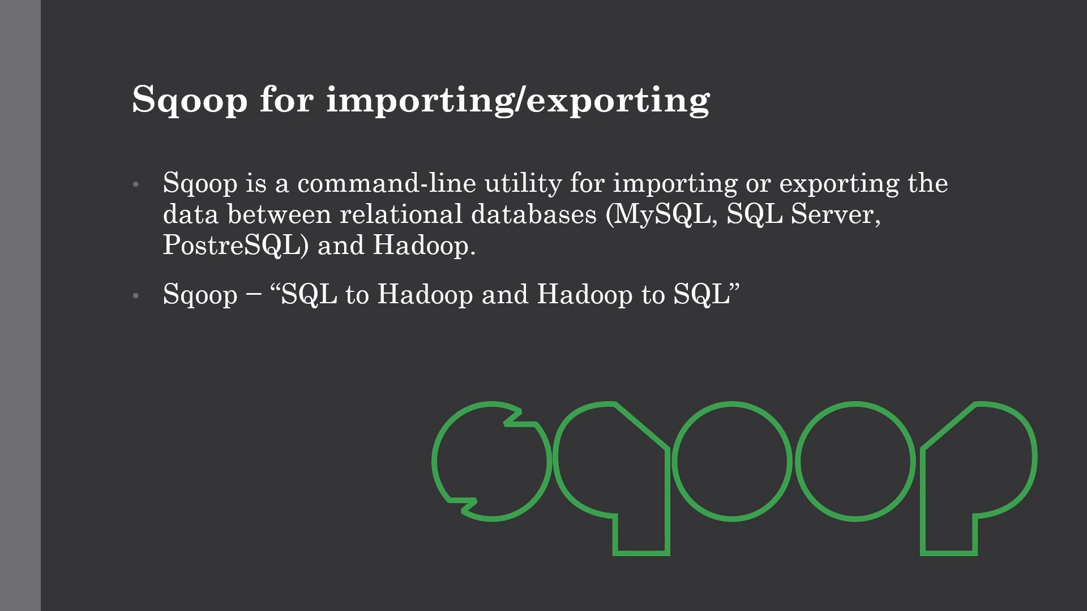
Advance the slide show to the Sqoop Commands slide listing sample import and export commands.
{"action": "key", "text": "Right"}
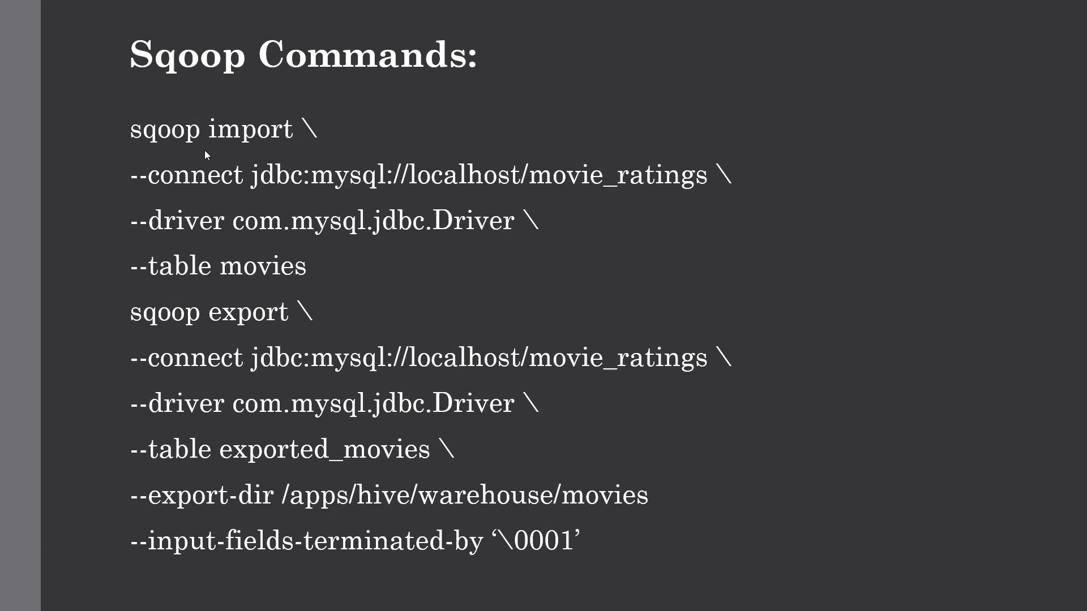
{"action": "mouse_move", "coordinate": [235, 328]}
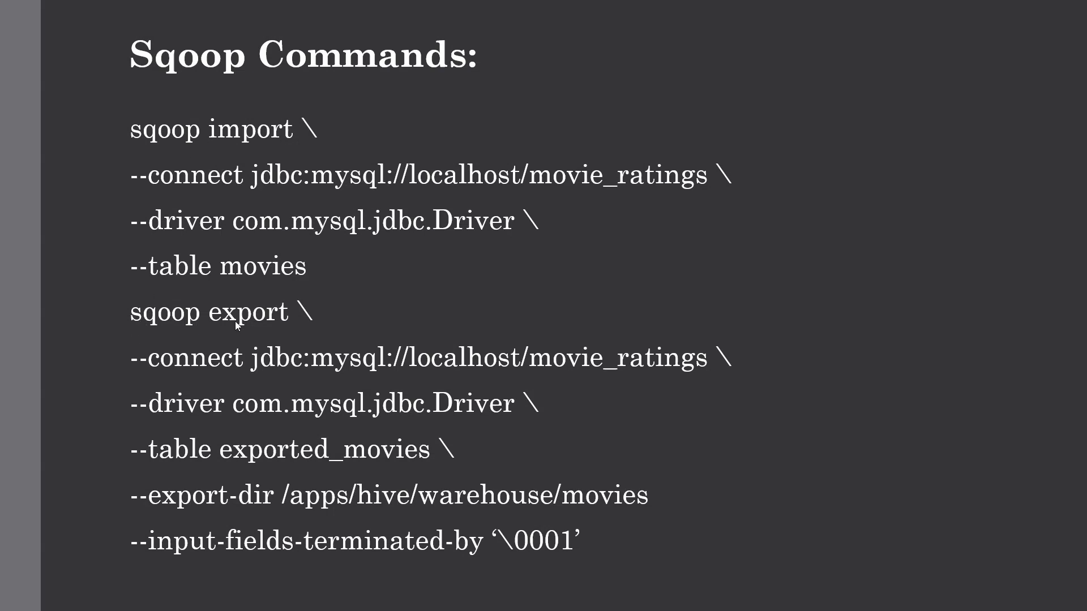
{"action": "mouse_move", "coordinate": [227, 314]}
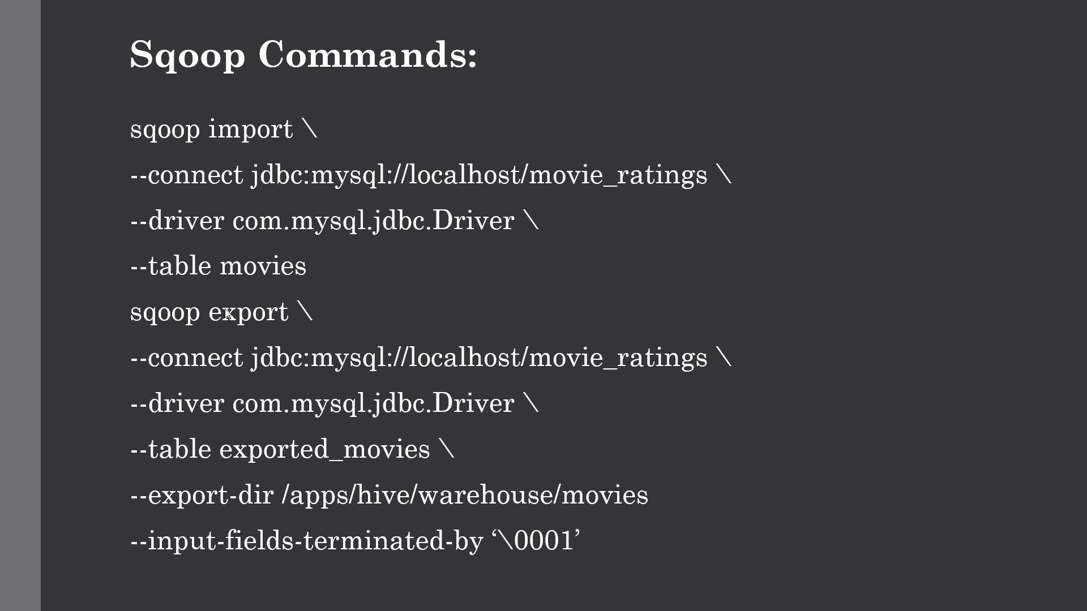
{"action": "mouse_move", "coordinate": [224, 317]}
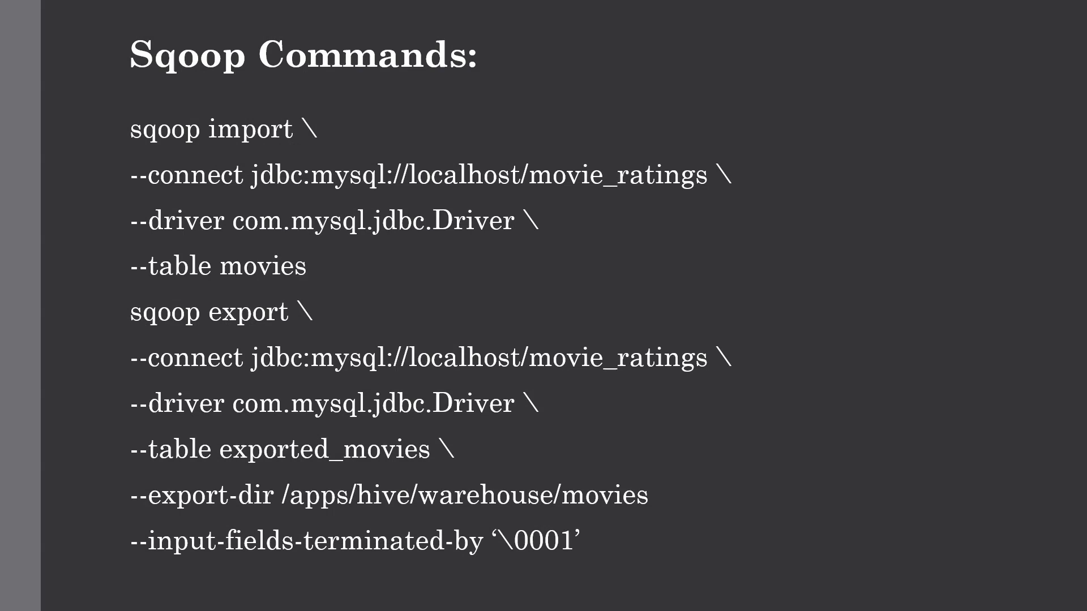
{"action": "mouse_move", "coordinate": [188, 151]}
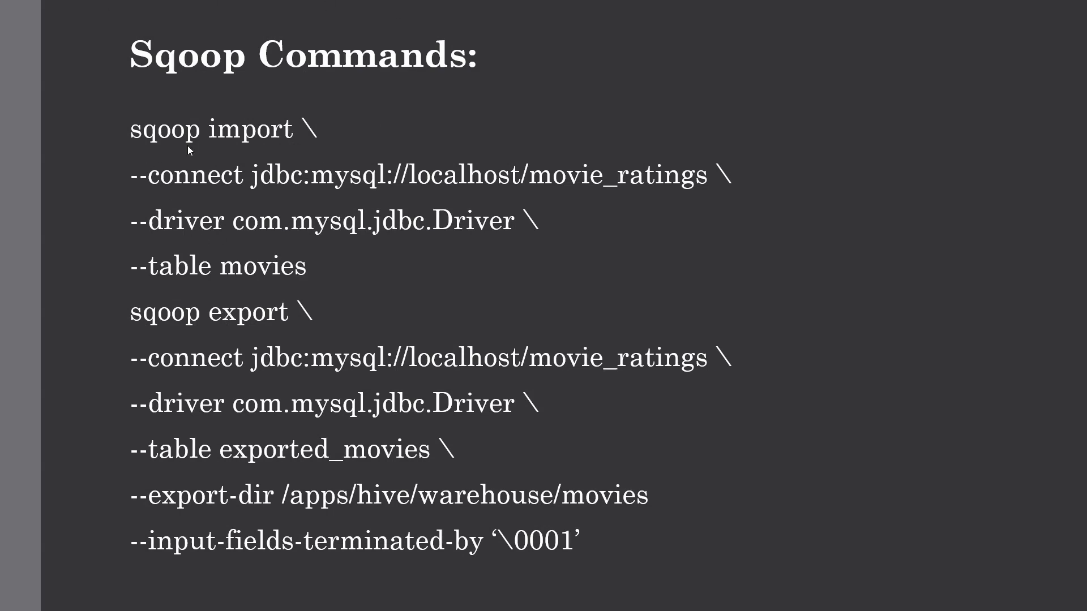
{"action": "mouse_move", "coordinate": [208, 195]}
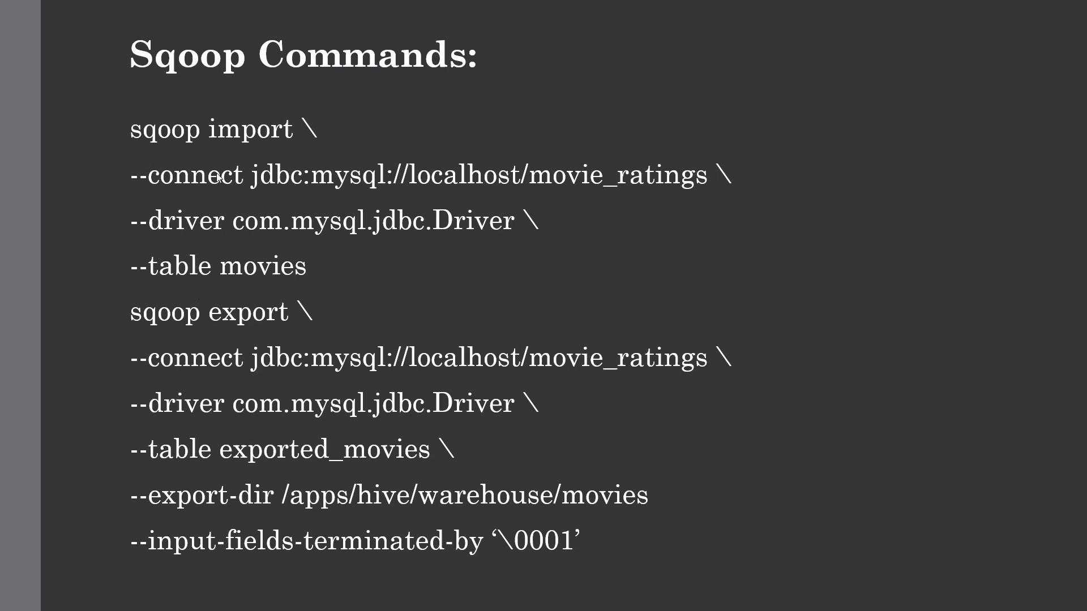
{"action": "mouse_move", "coordinate": [130, 296]}
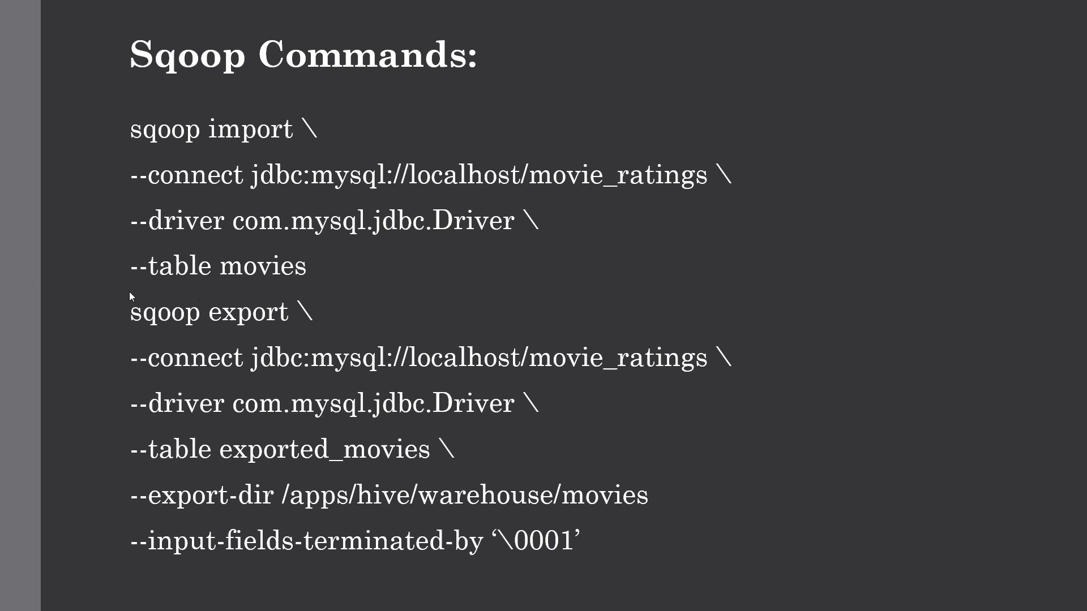
{"action": "mouse_move", "coordinate": [188, 290]}
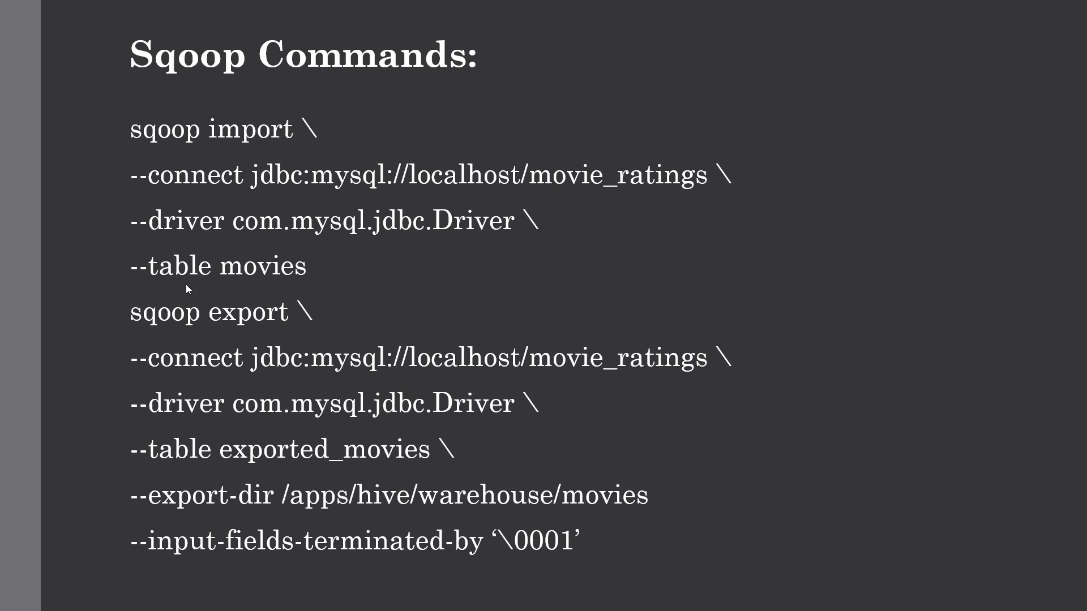
{"action": "mouse_move", "coordinate": [271, 94]}
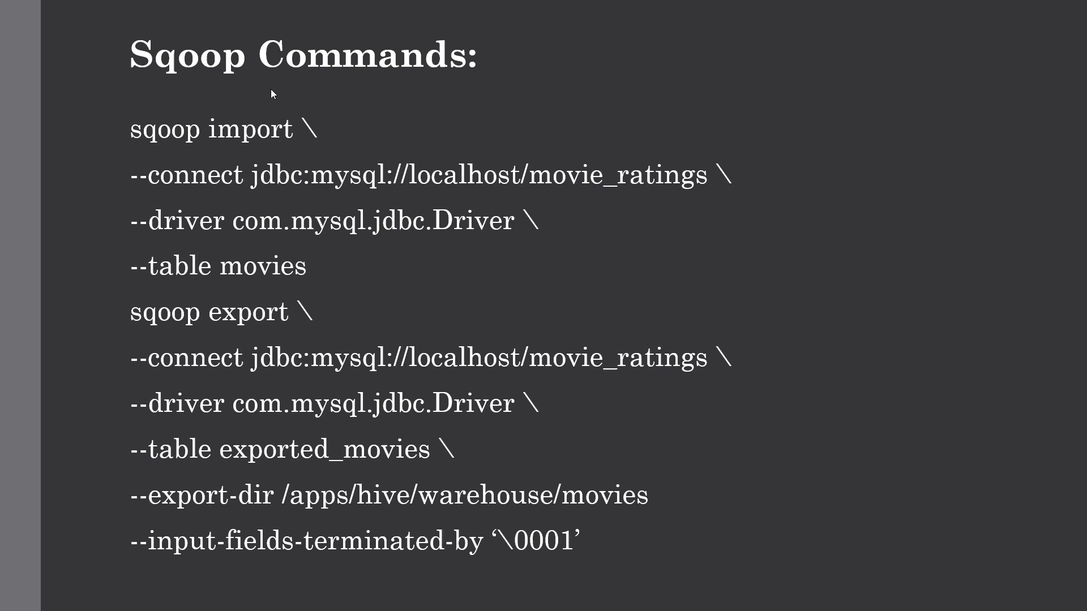
{"action": "mouse_move", "coordinate": [240, 186]}
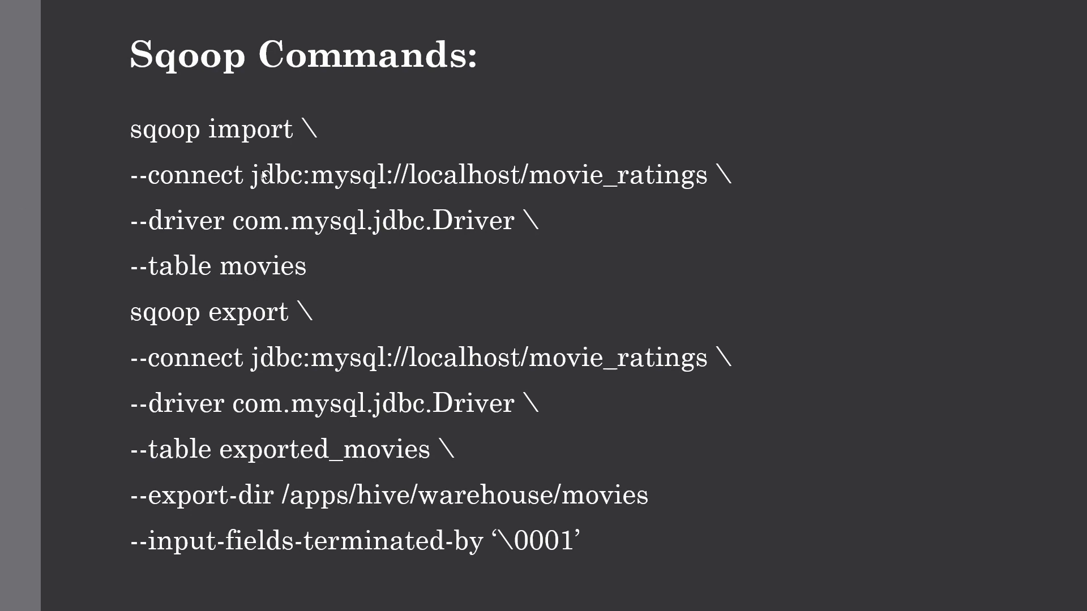
{"action": "mouse_move", "coordinate": [164, 195]}
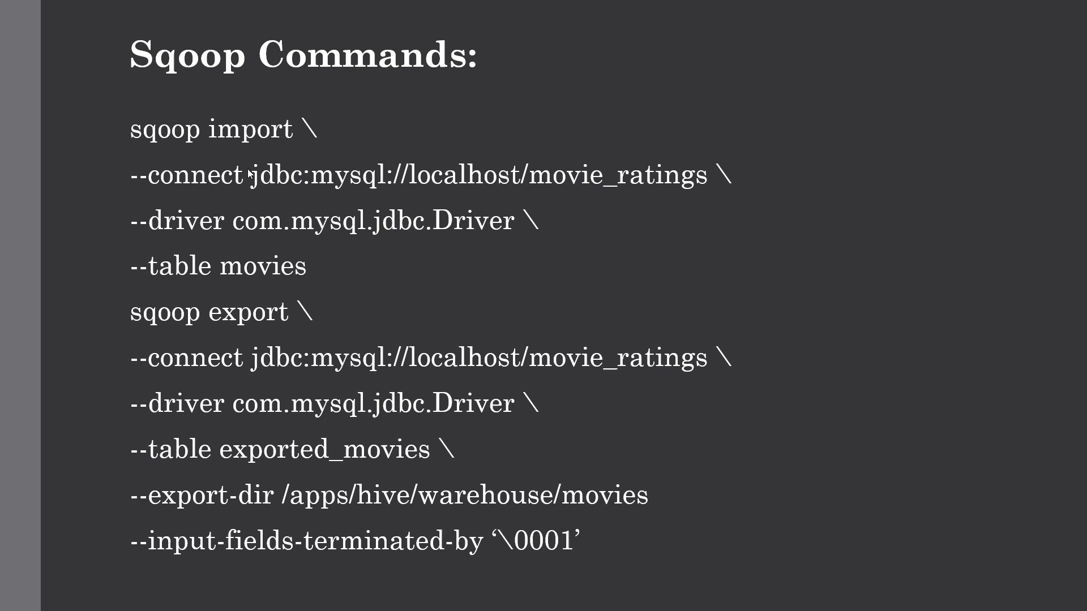
{"action": "mouse_move", "coordinate": [338, 183]}
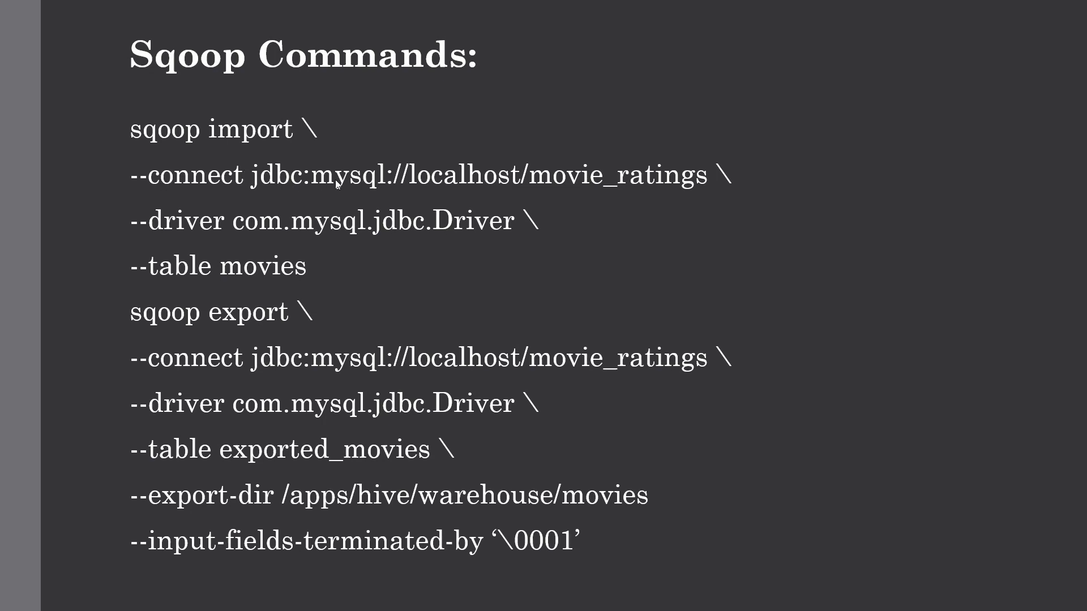
{"action": "mouse_move", "coordinate": [573, 182]}
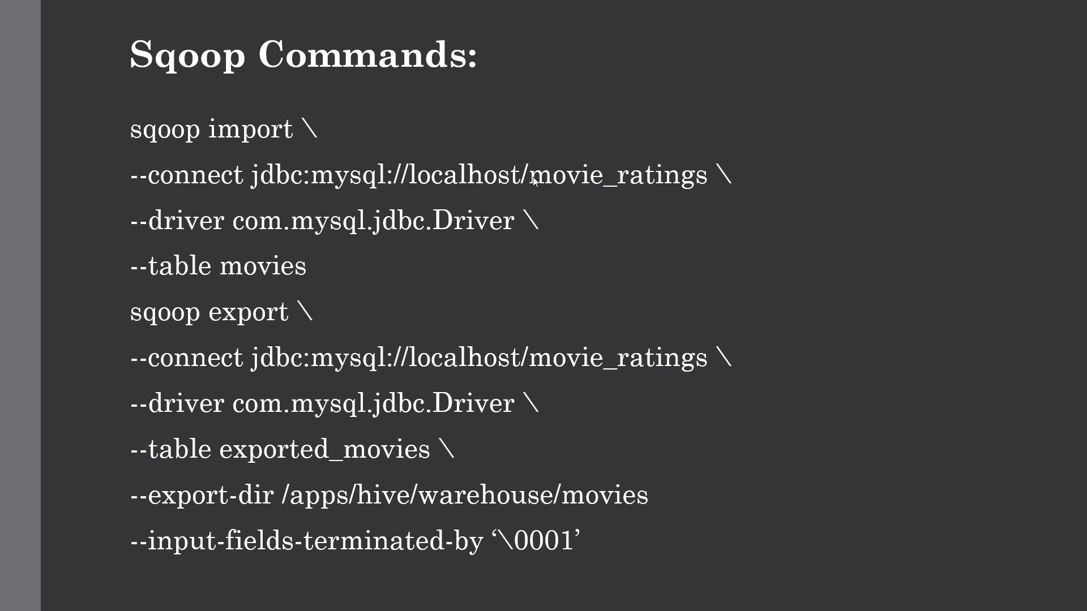
{"action": "mouse_move", "coordinate": [552, 197]}
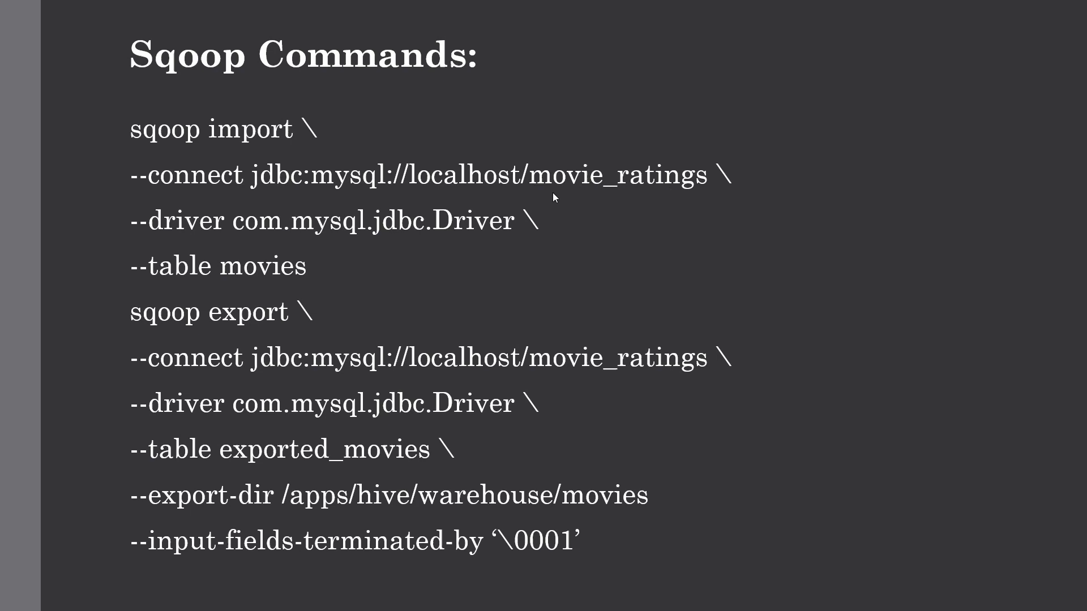
{"action": "mouse_move", "coordinate": [706, 181]}
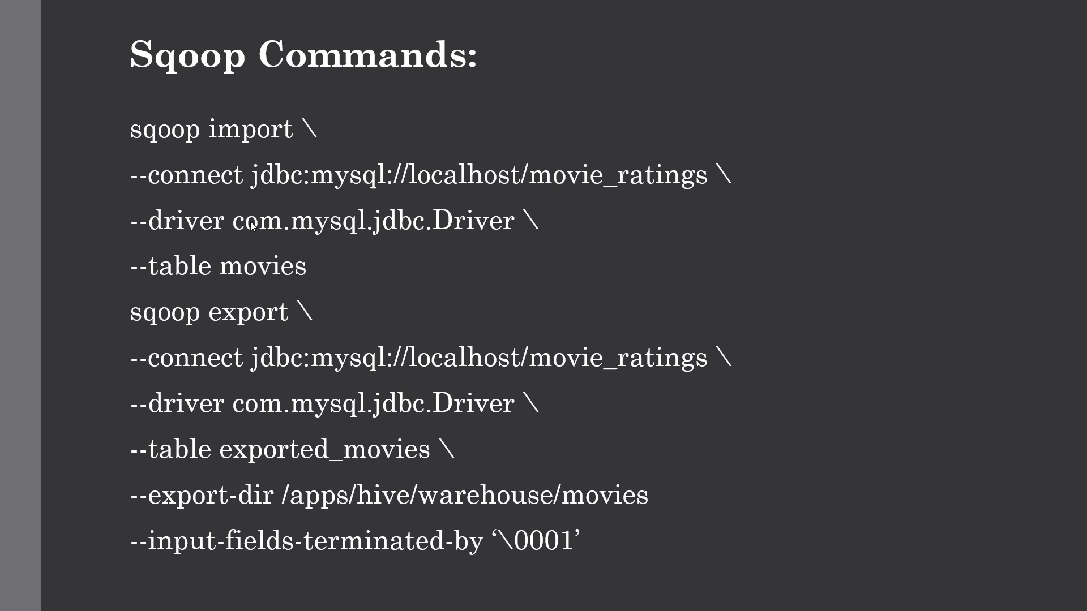
{"action": "mouse_move", "coordinate": [237, 232]}
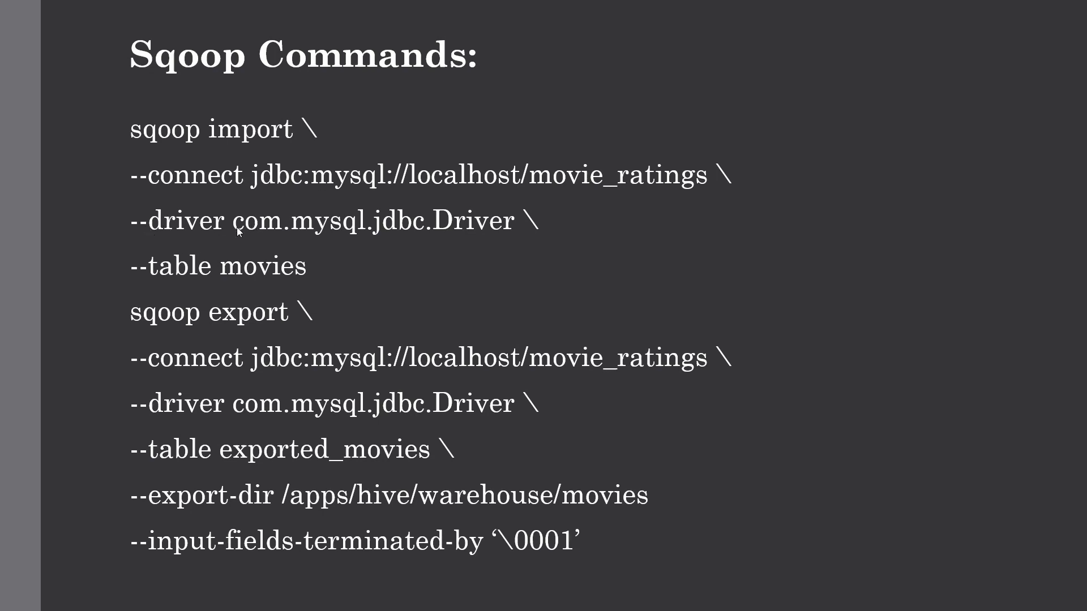
{"action": "mouse_move", "coordinate": [302, 229]}
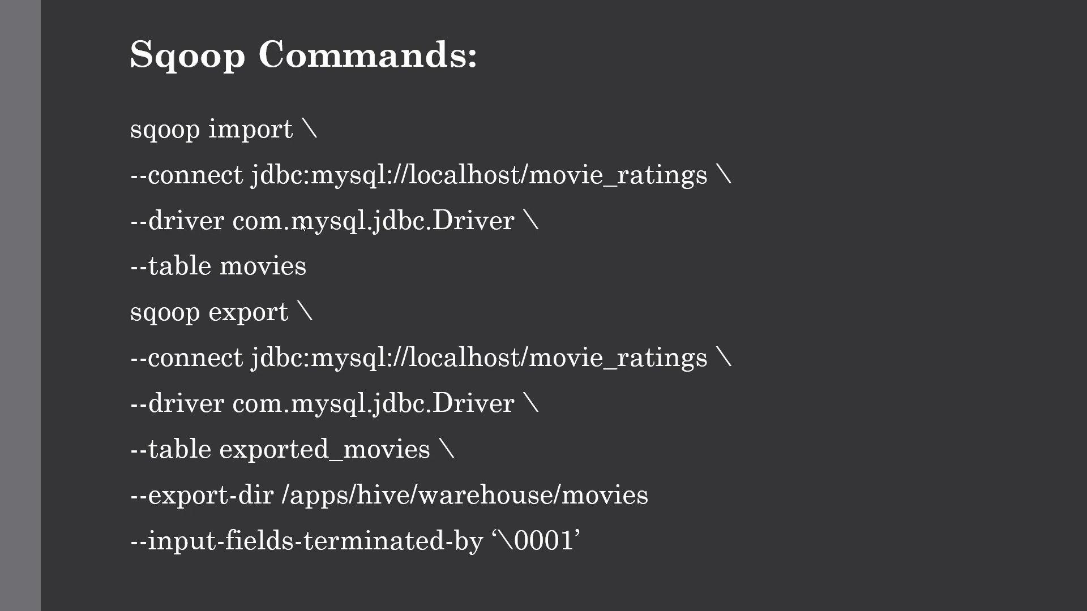
{"action": "mouse_move", "coordinate": [634, 224]}
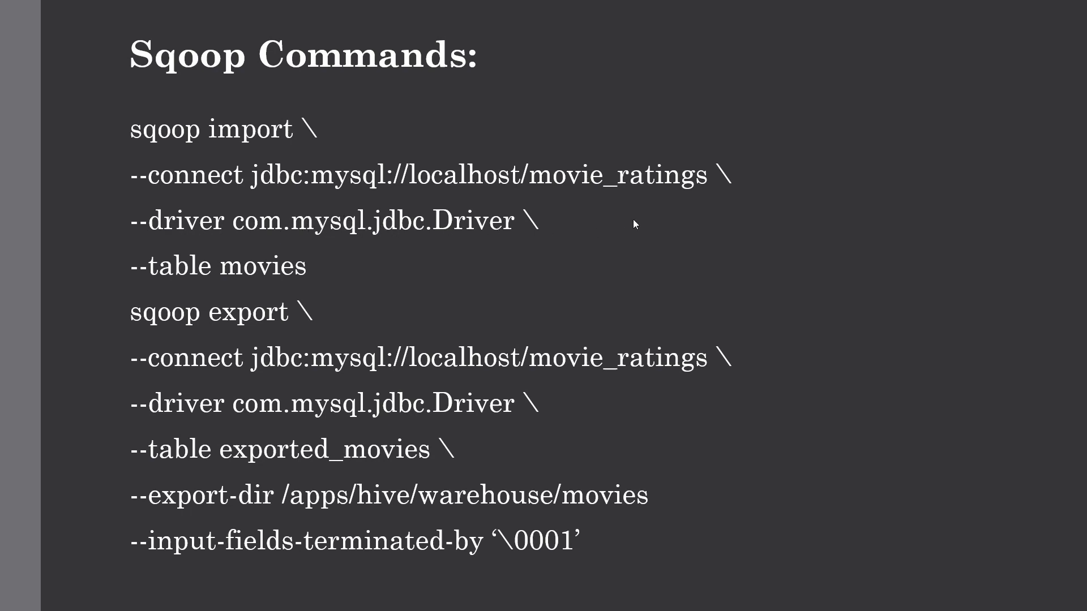
{"action": "mouse_move", "coordinate": [188, 275]}
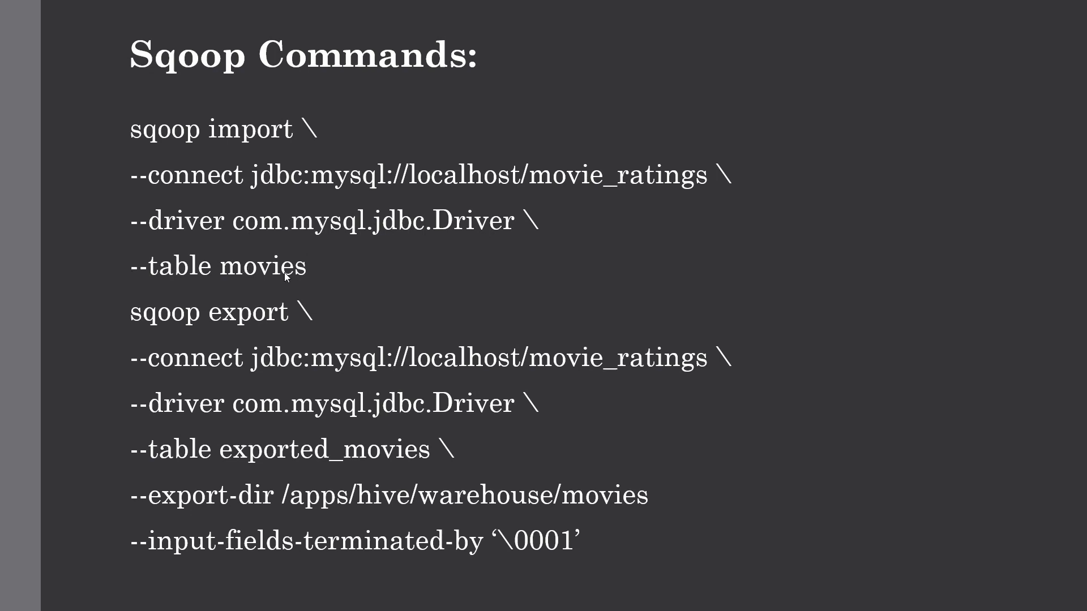
{"action": "mouse_move", "coordinate": [307, 272]}
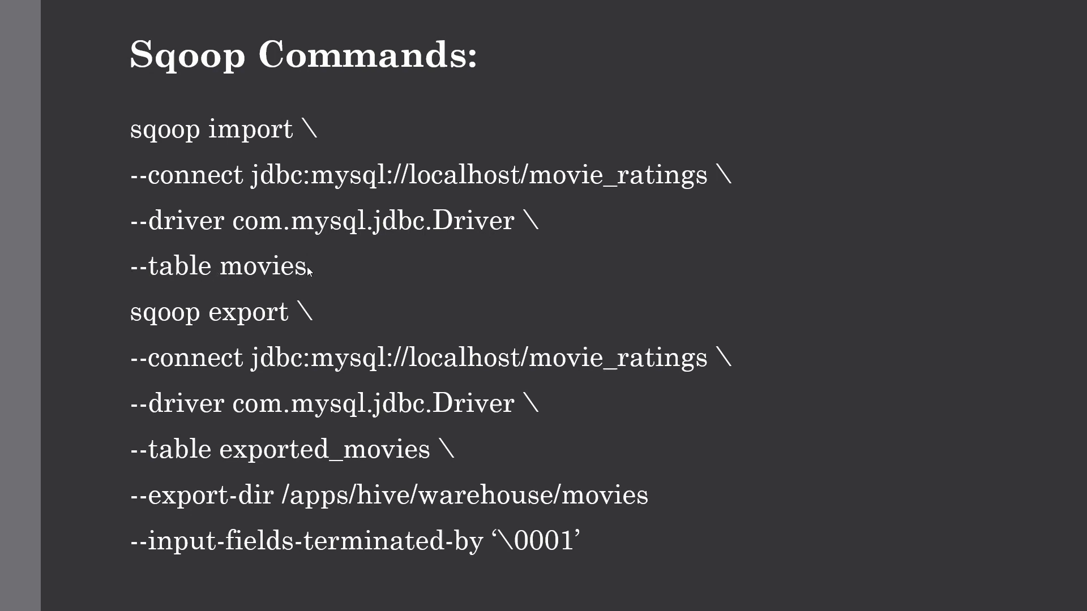
{"action": "mouse_move", "coordinate": [306, 271]}
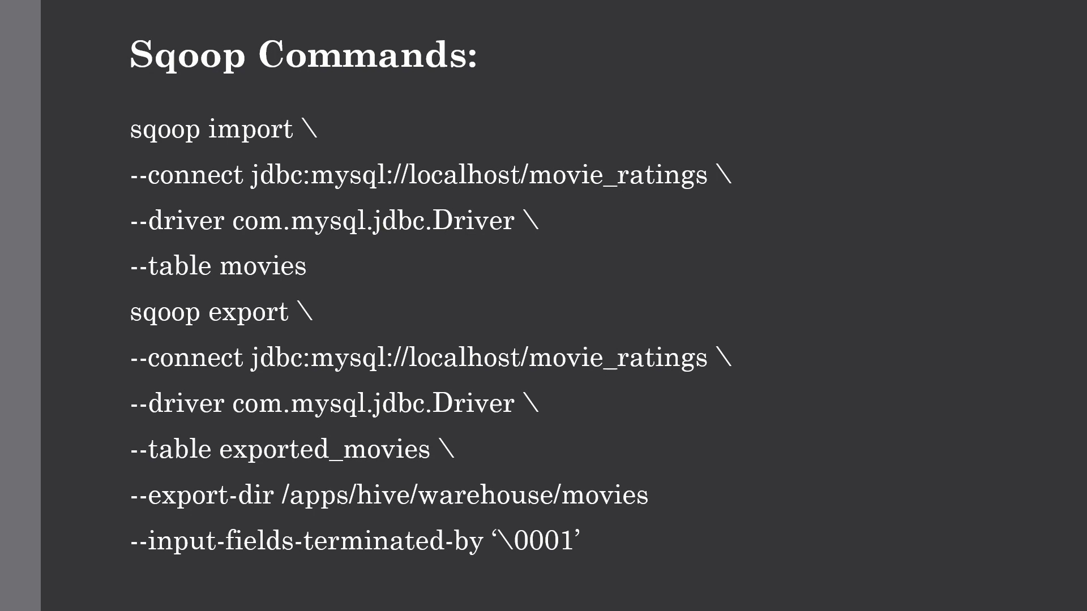
{"action": "mouse_move", "coordinate": [609, 298]}
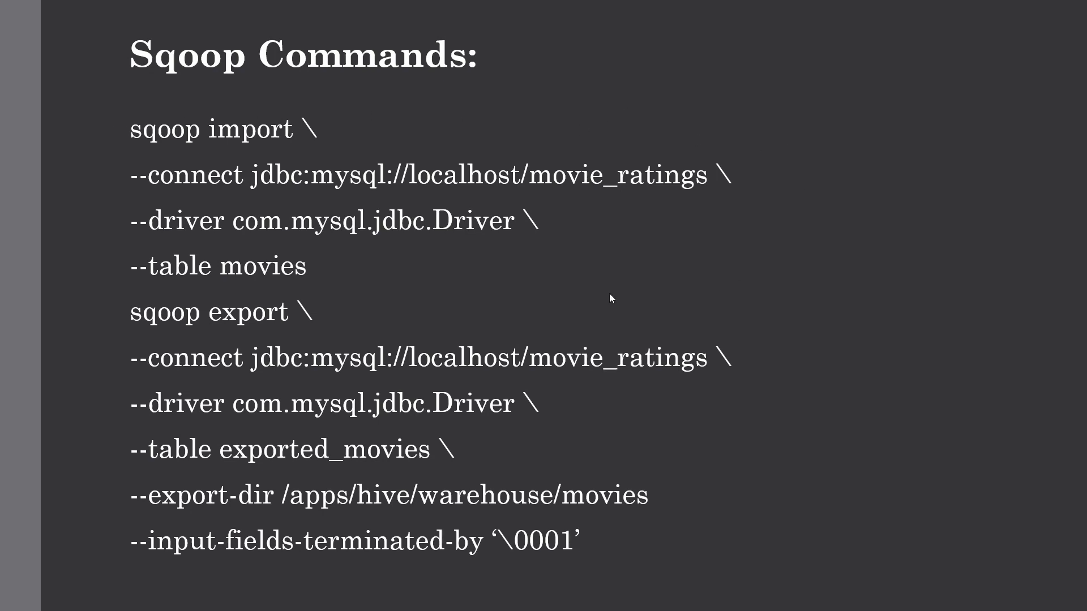
{"action": "mouse_move", "coordinate": [220, 351]}
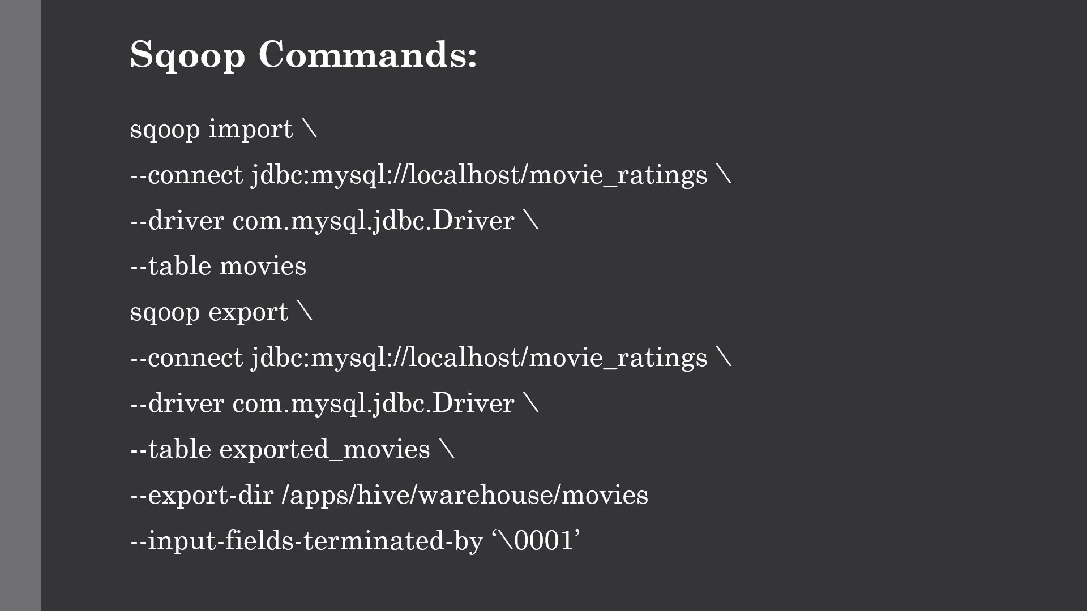
{"action": "mouse_move", "coordinate": [183, 371]}
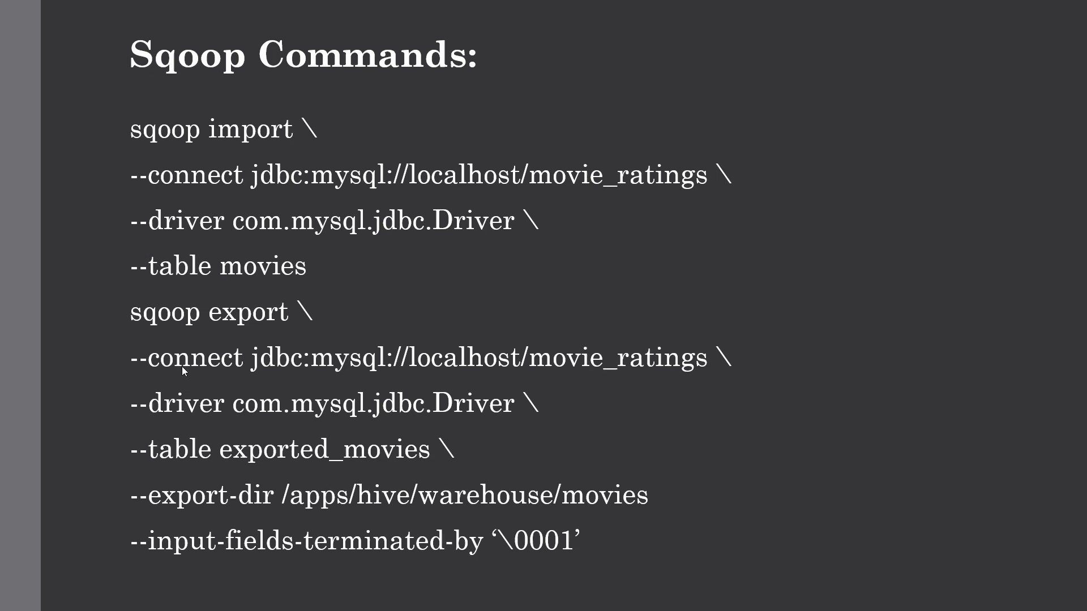
{"action": "mouse_move", "coordinate": [199, 340]}
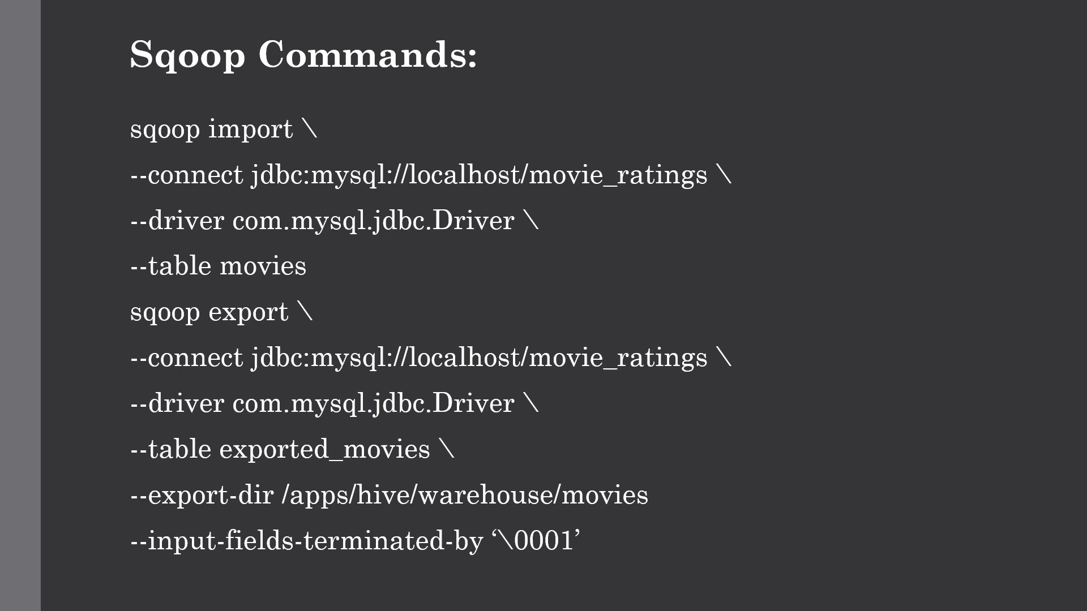
{"action": "mouse_move", "coordinate": [199, 370]}
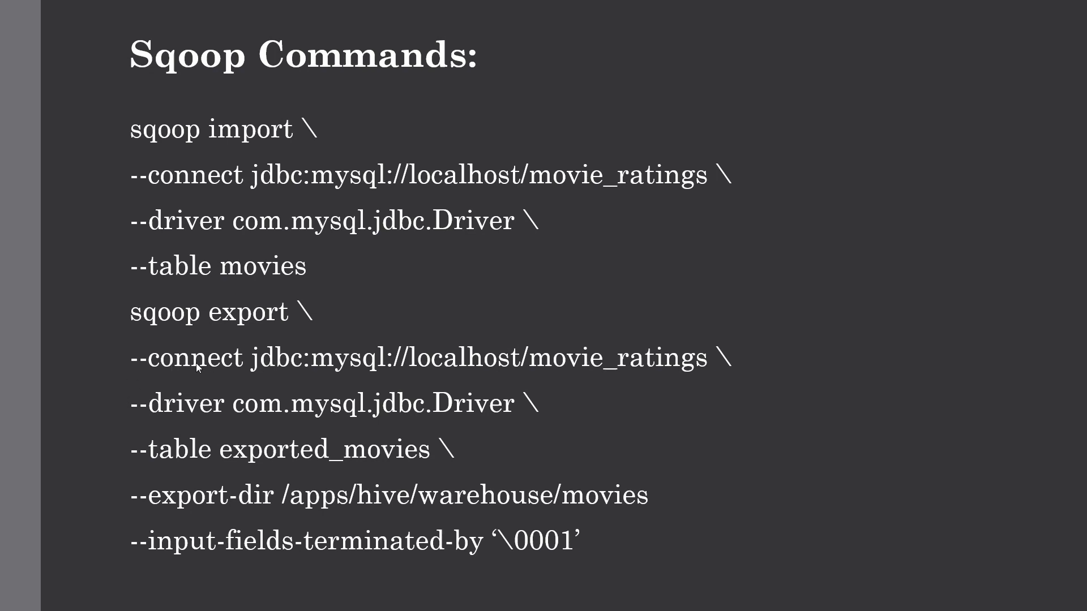
{"action": "mouse_move", "coordinate": [131, 405]}
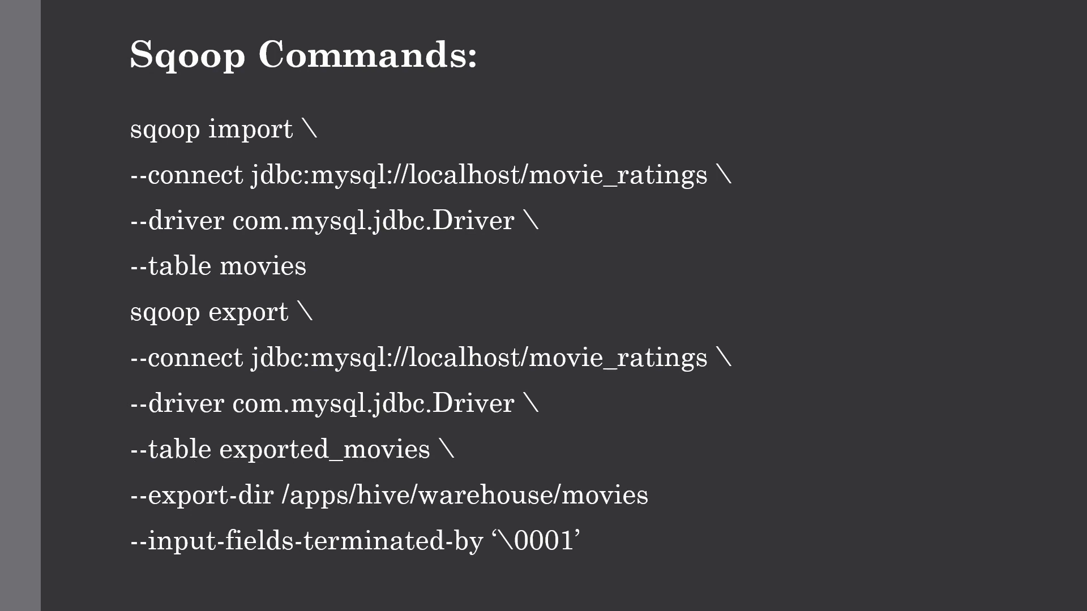
{"action": "mouse_move", "coordinate": [238, 487]}
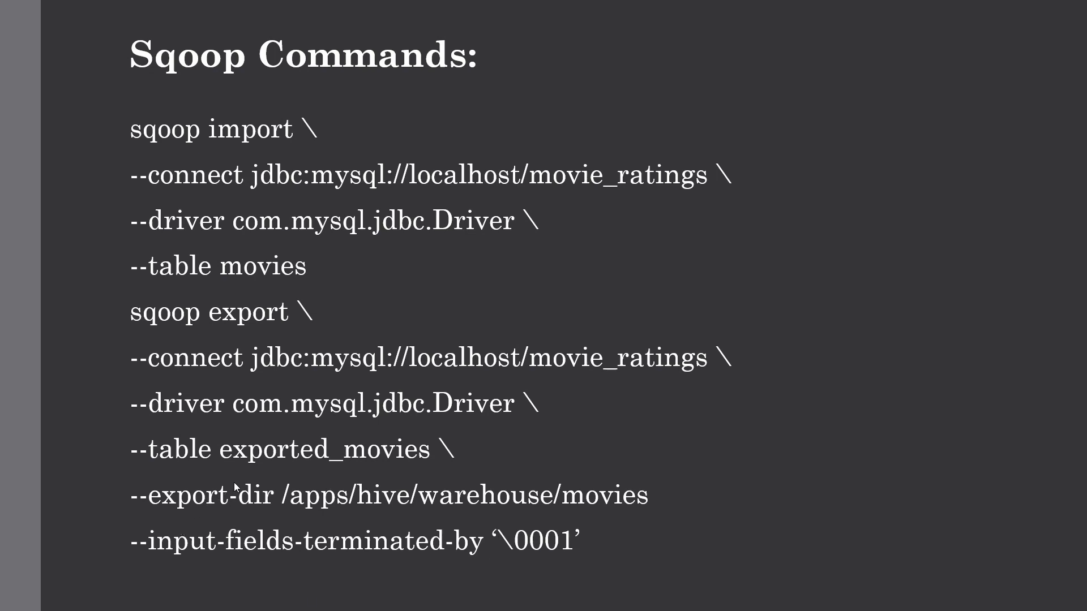
{"action": "mouse_move", "coordinate": [348, 509]}
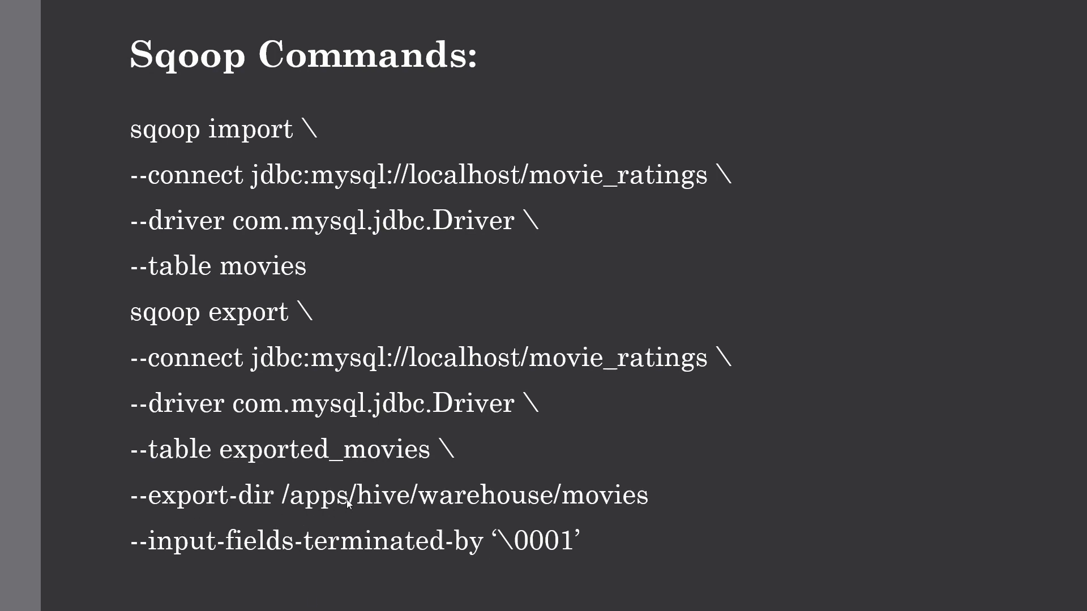
{"action": "mouse_move", "coordinate": [399, 503]}
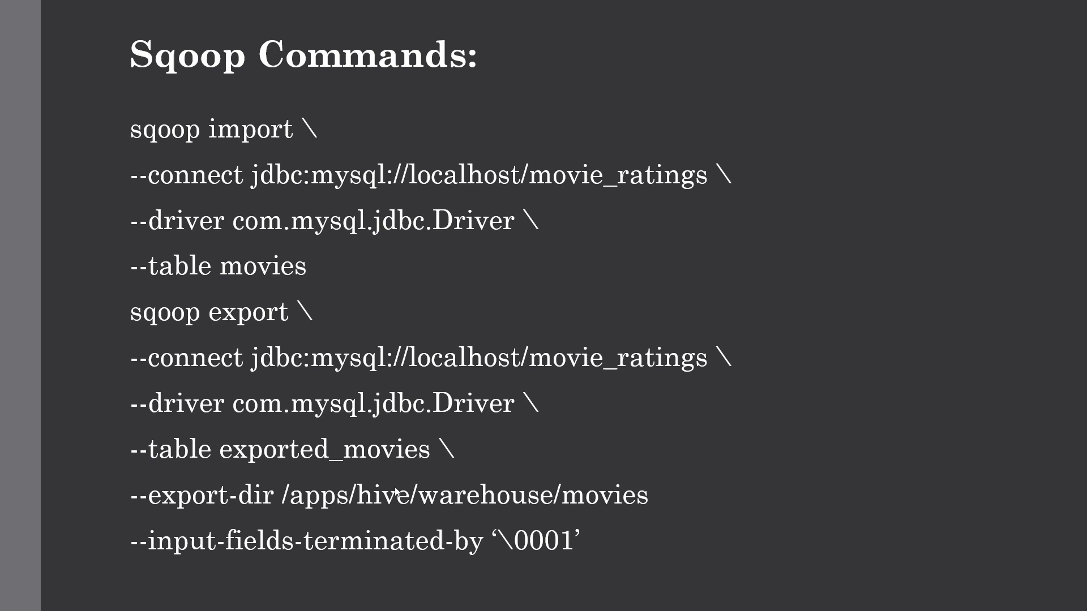
{"action": "mouse_move", "coordinate": [303, 516]}
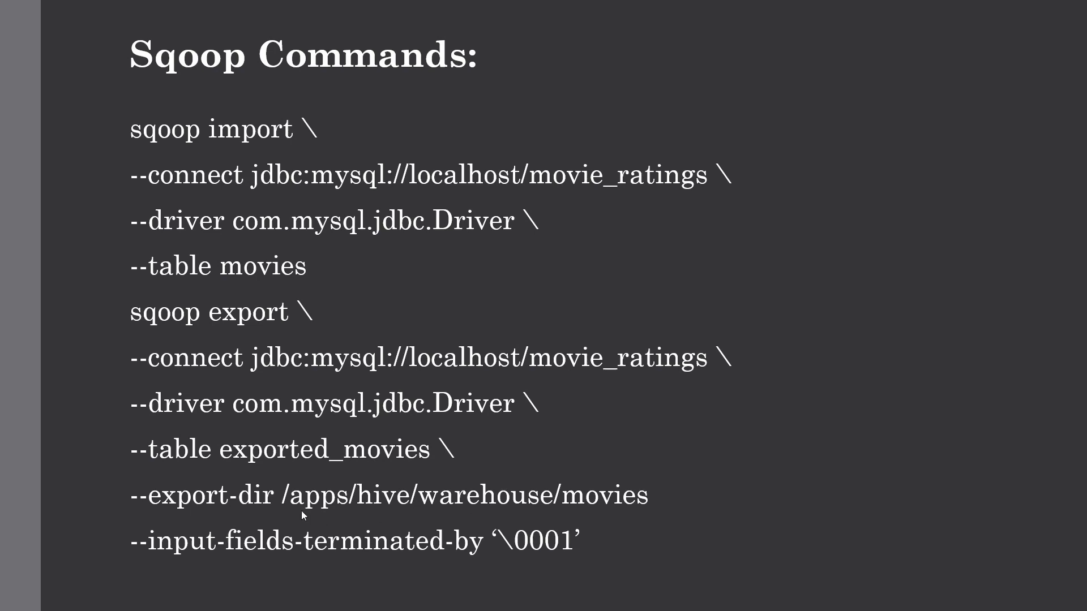
{"action": "mouse_move", "coordinate": [506, 505]}
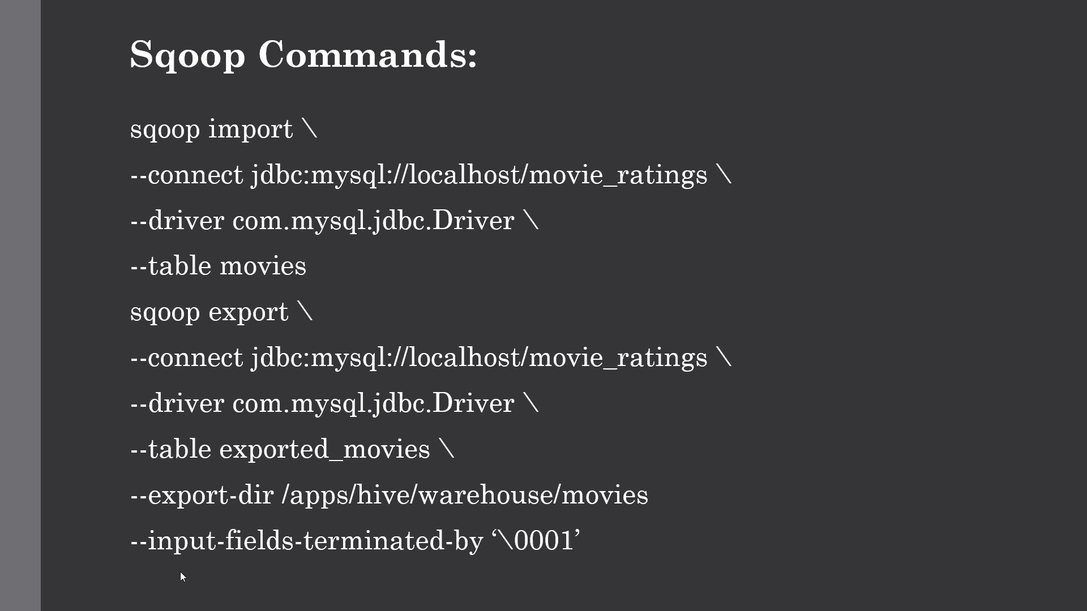
{"action": "mouse_move", "coordinate": [564, 555]}
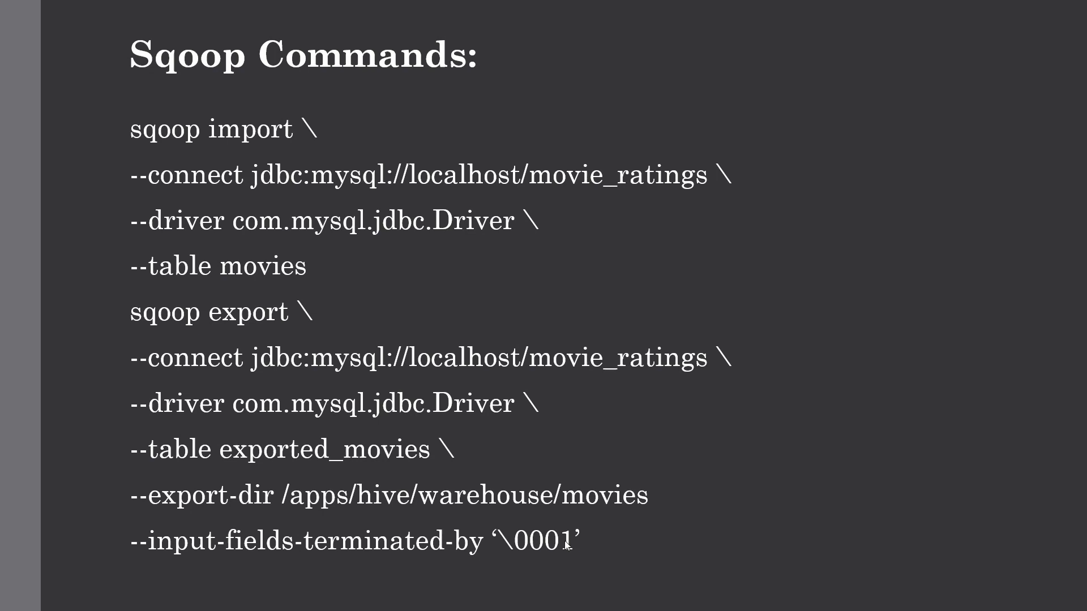
{"action": "mouse_move", "coordinate": [525, 554]}
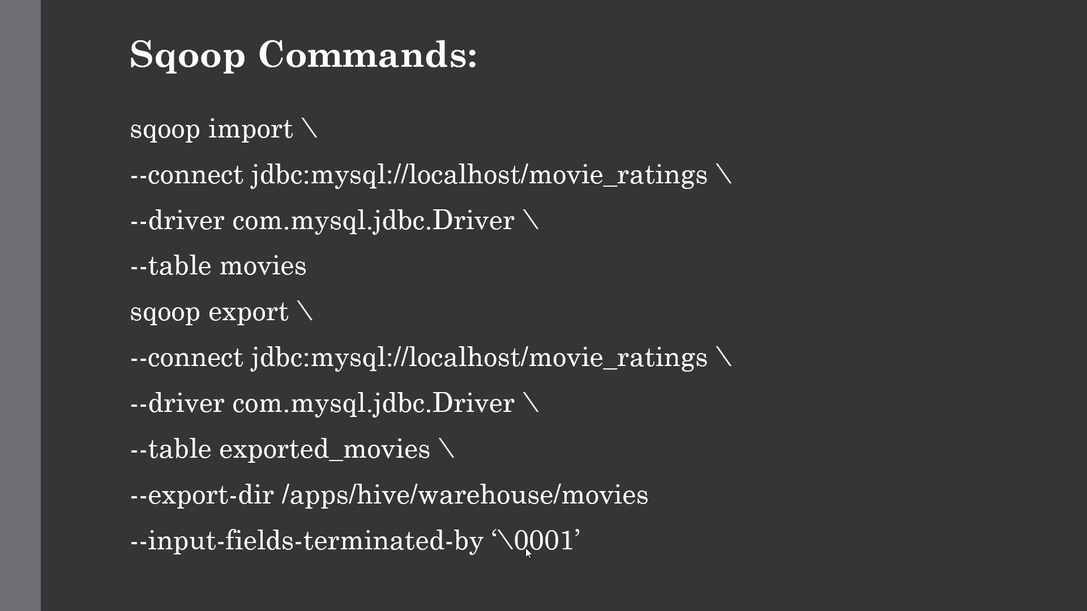